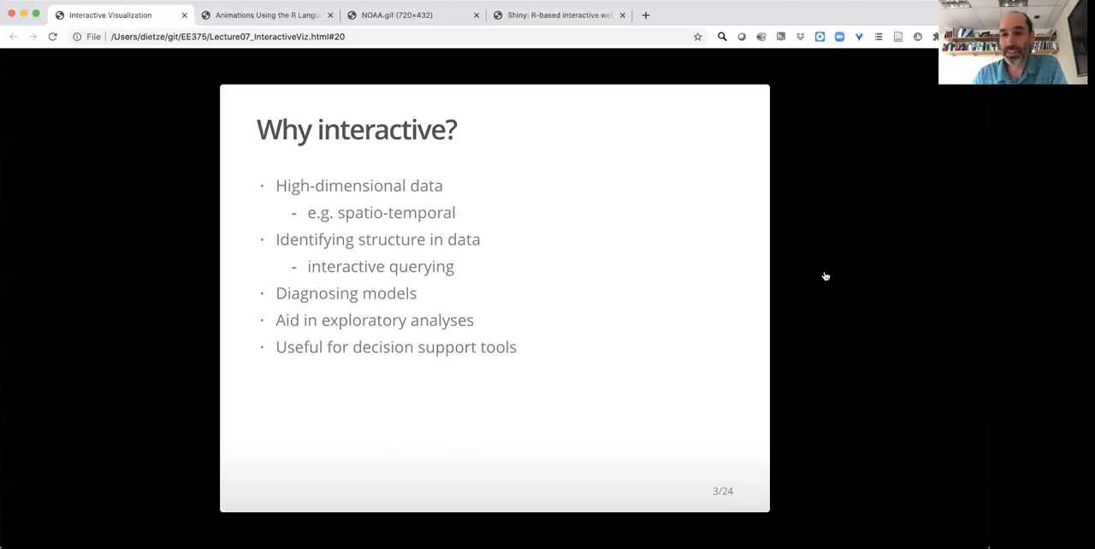
mouse_move(979, 370)
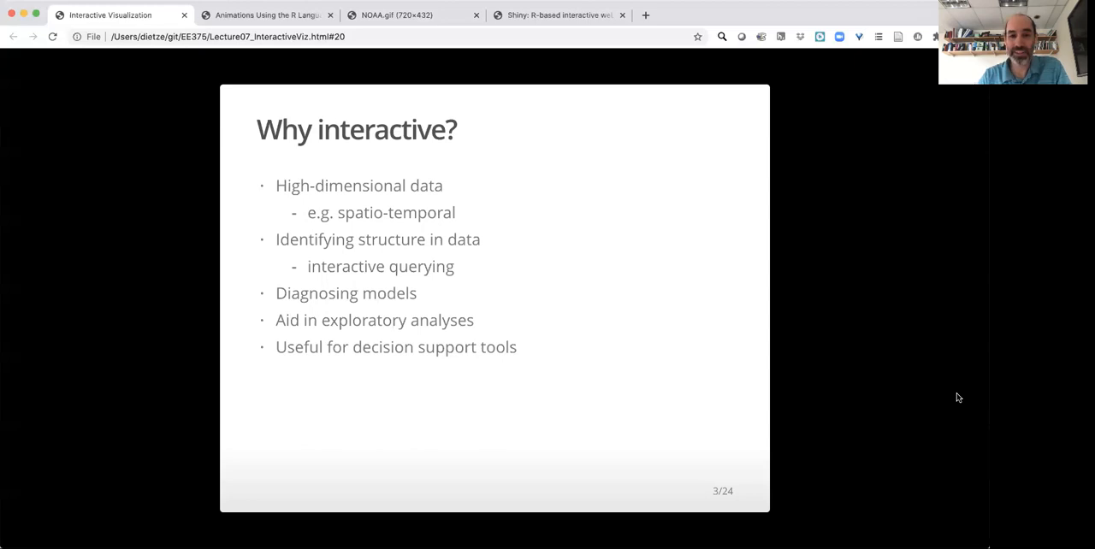
mouse_move(940, 473)
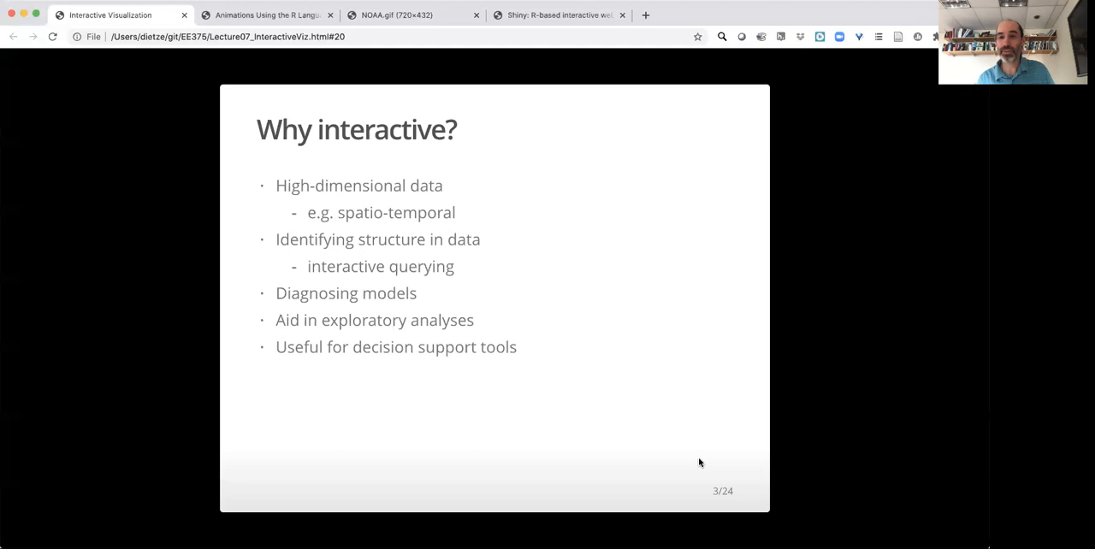
mouse_move(479, 472)
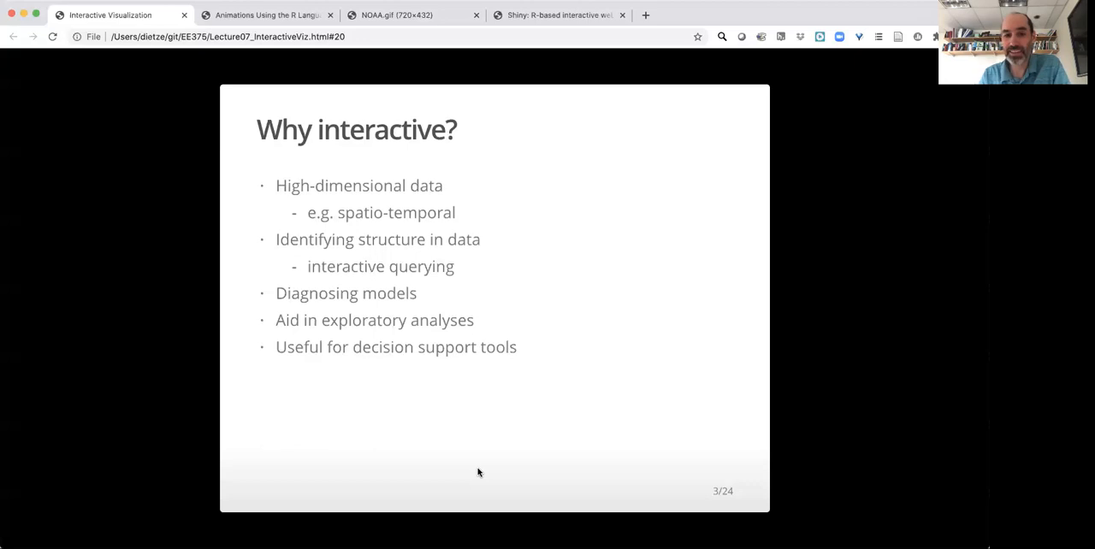
mouse_move(436, 487)
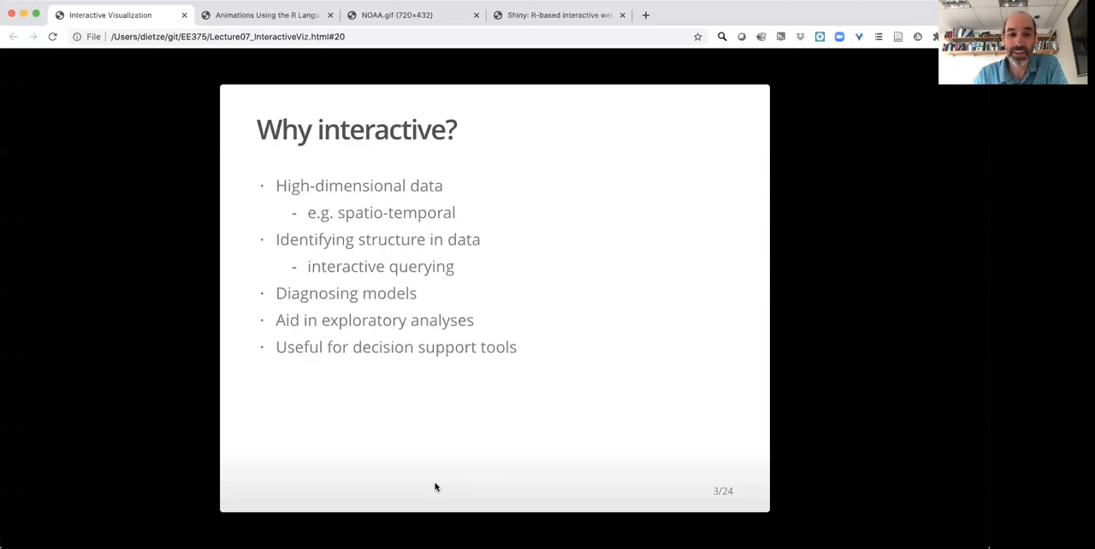
mouse_move(797, 354)
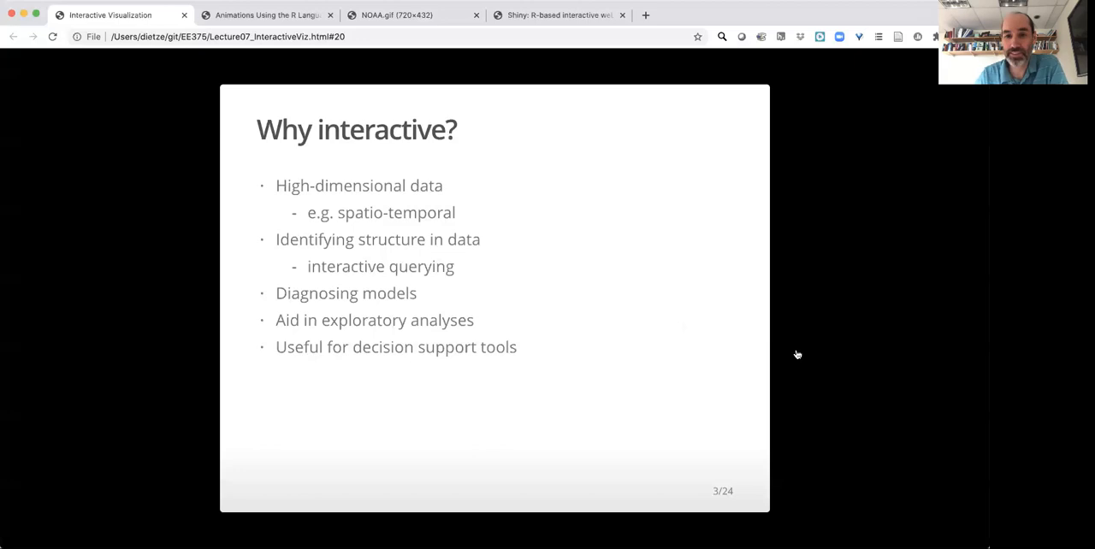